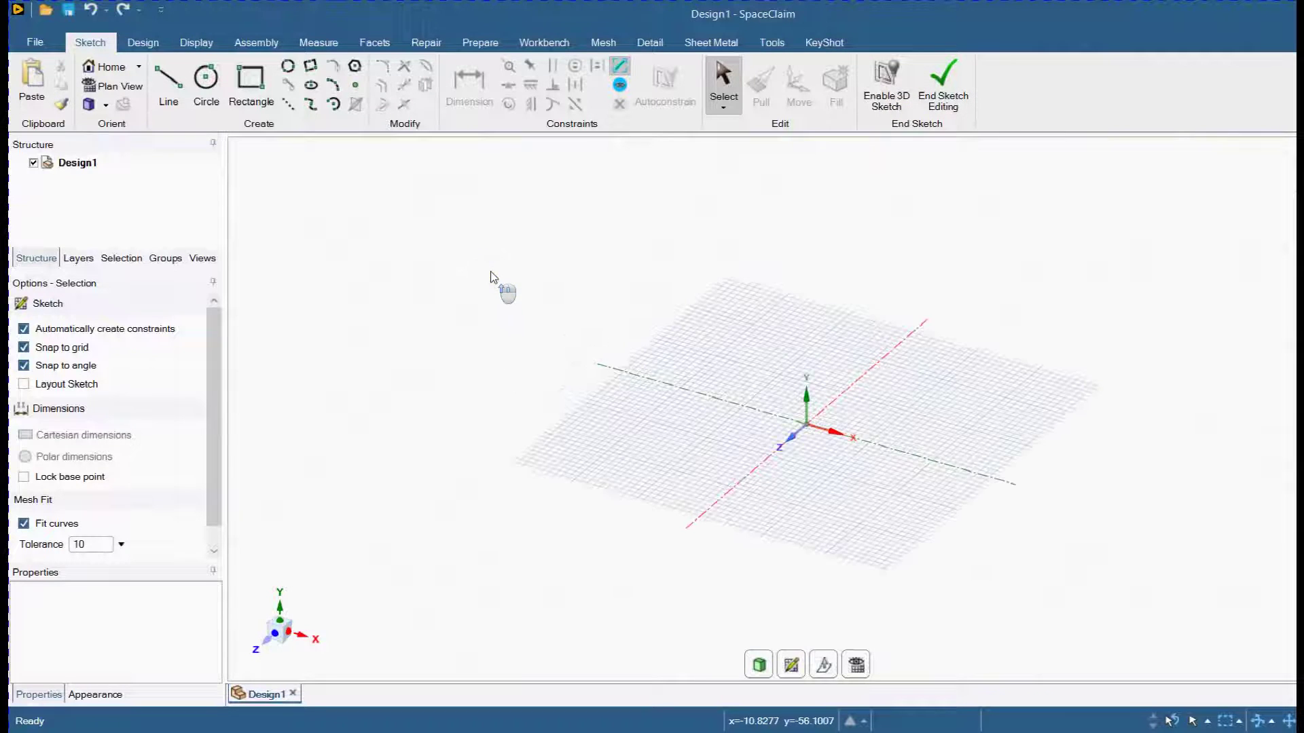
Step: Open rabbit.IGS from the Desktop as a new document
{"action": "left_click", "coordinate": [34, 41]}
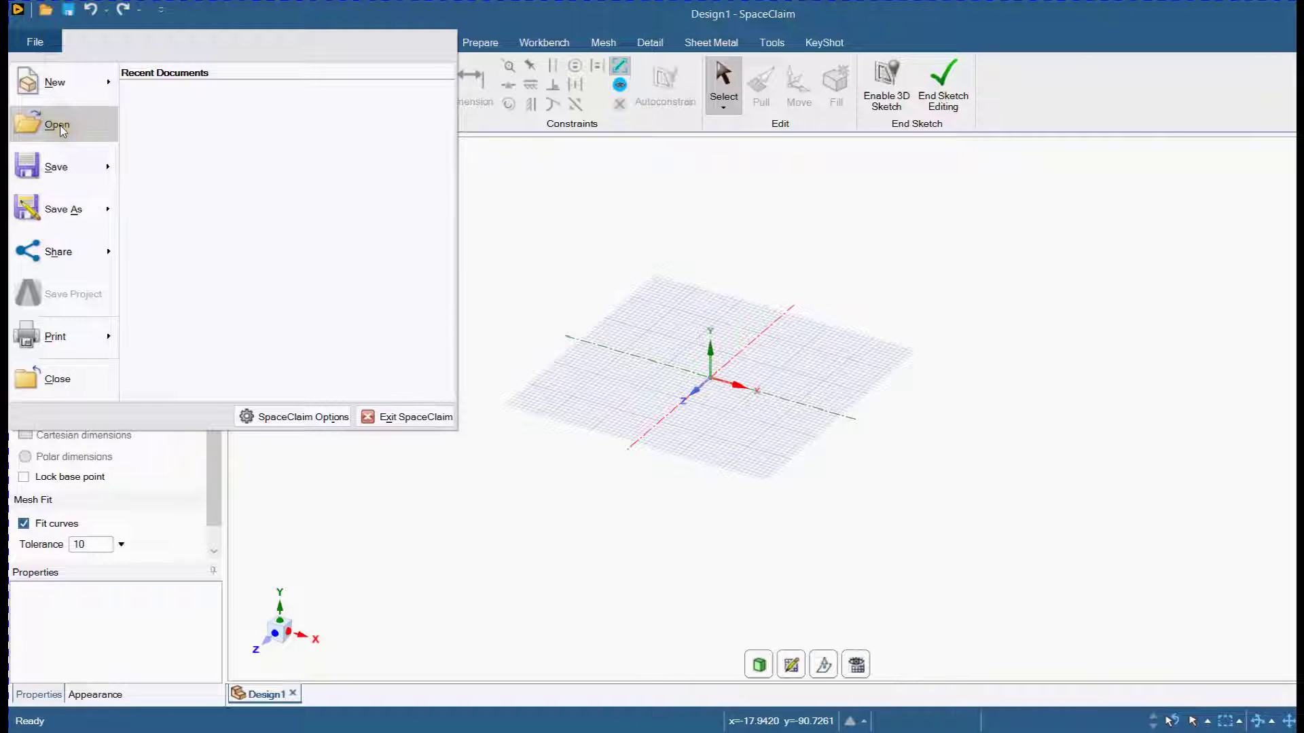
{"action": "left_click", "coordinate": [56, 123]}
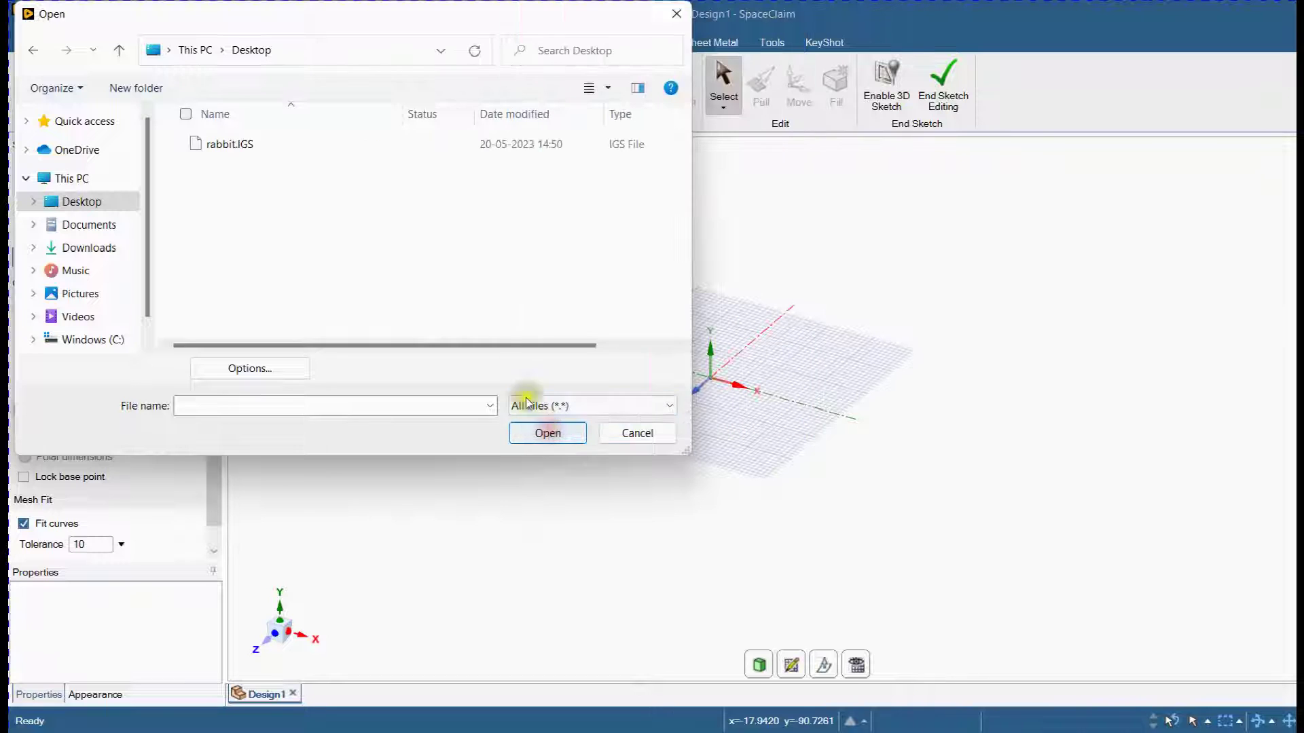
{"action": "left_click", "coordinate": [229, 144]}
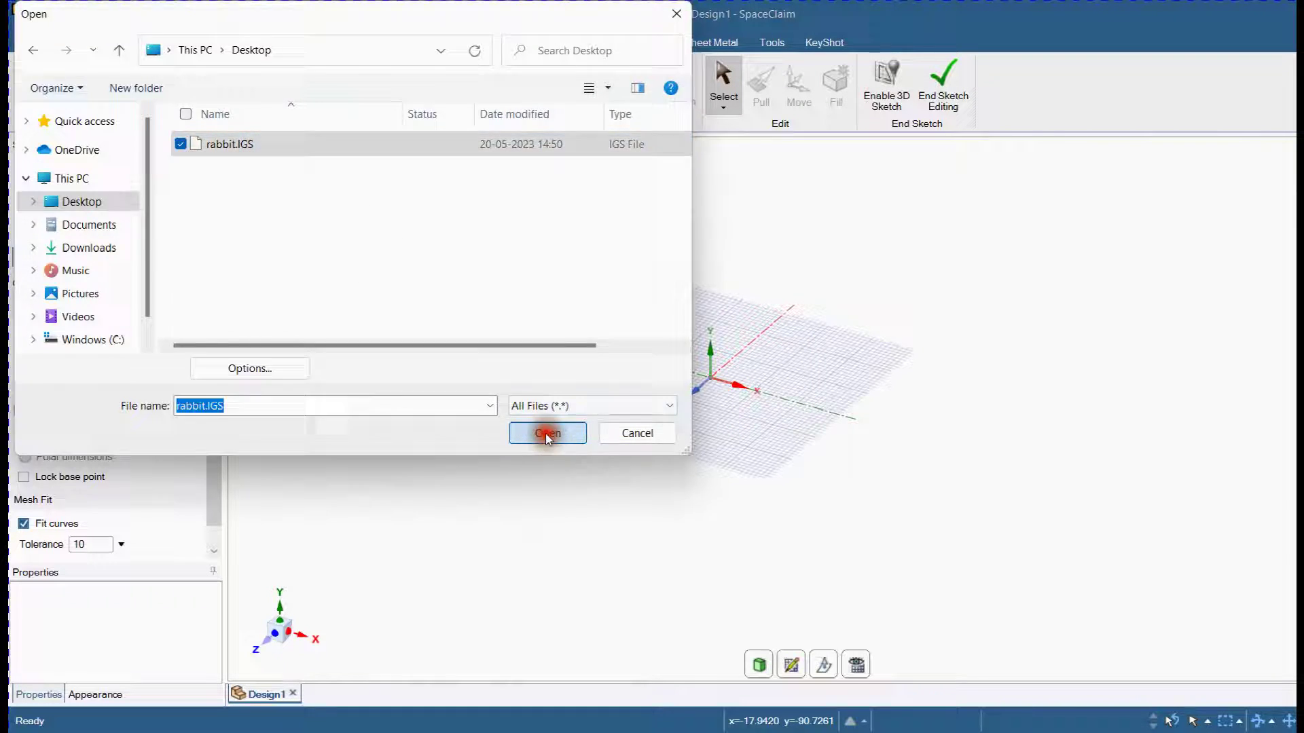
{"action": "left_click", "coordinate": [548, 433]}
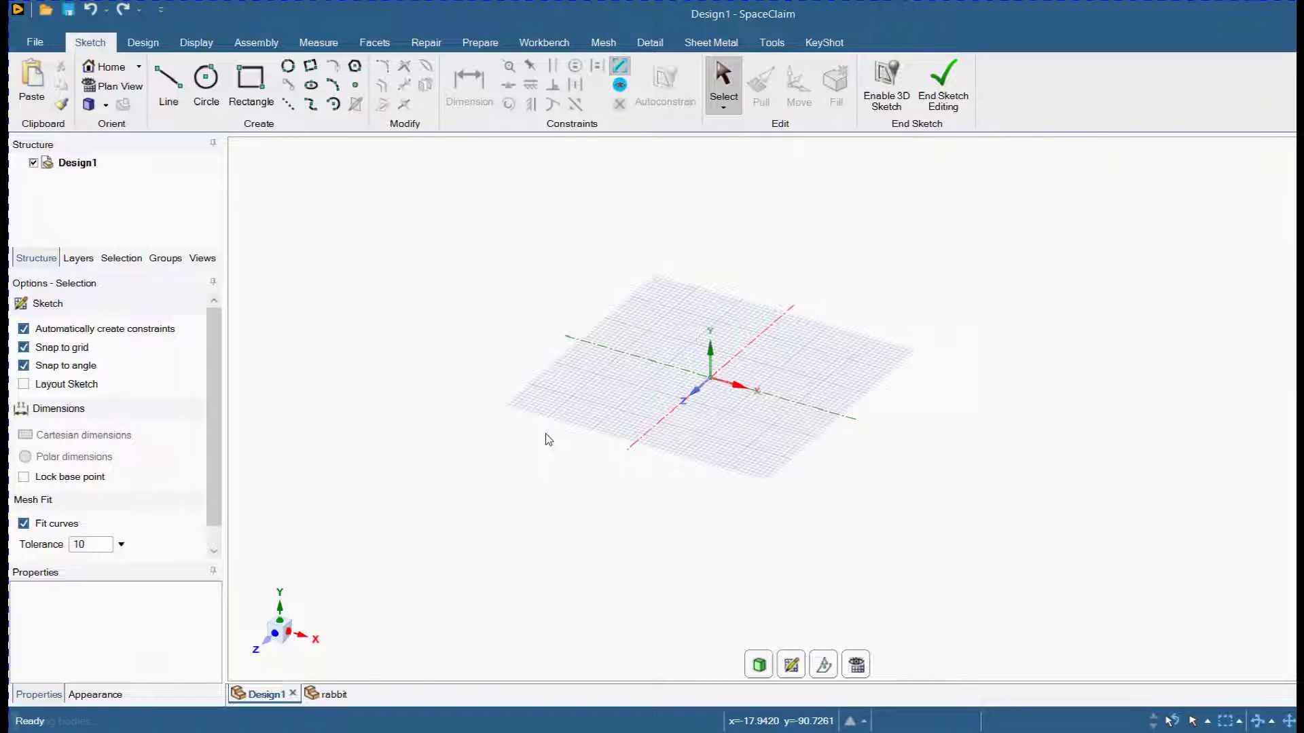
Step: On the rabbit tab, toggle surface visibility and bring up Surface1's delete action
{"action": "left_click", "coordinate": [334, 694]}
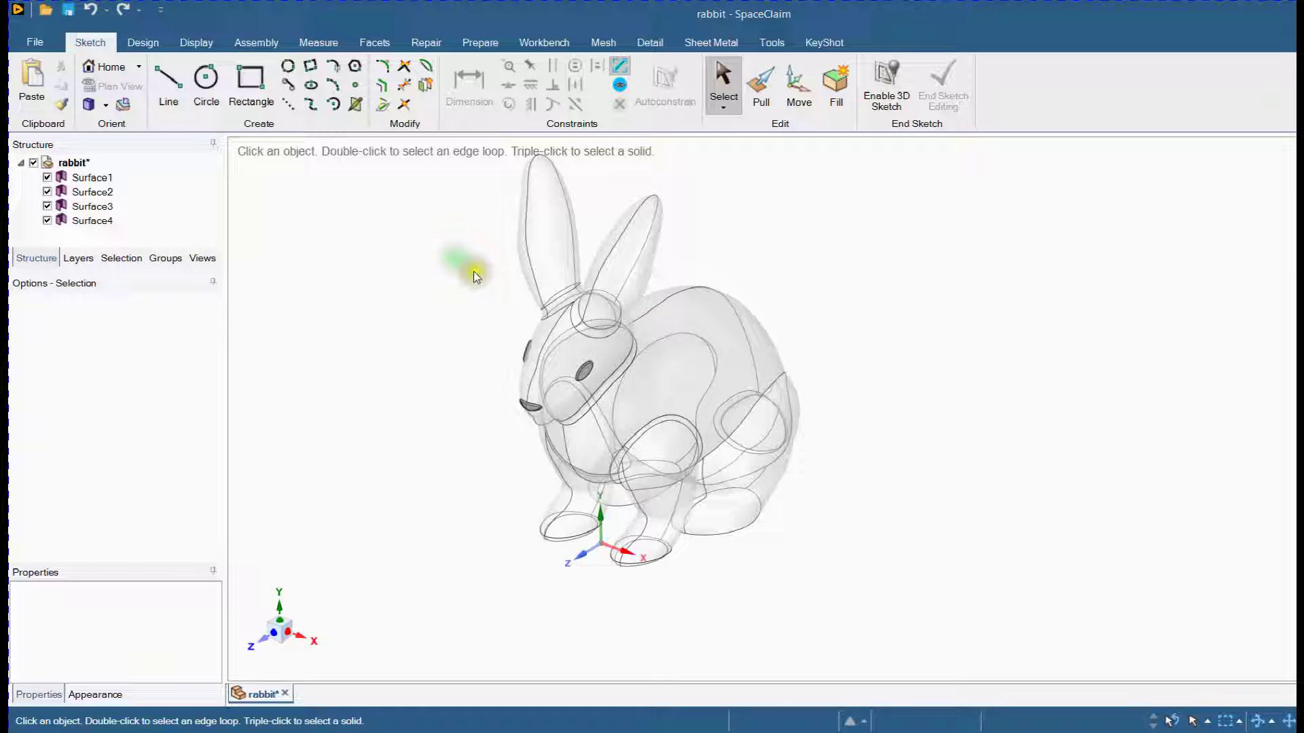
{"action": "left_click", "coordinate": [92, 191]}
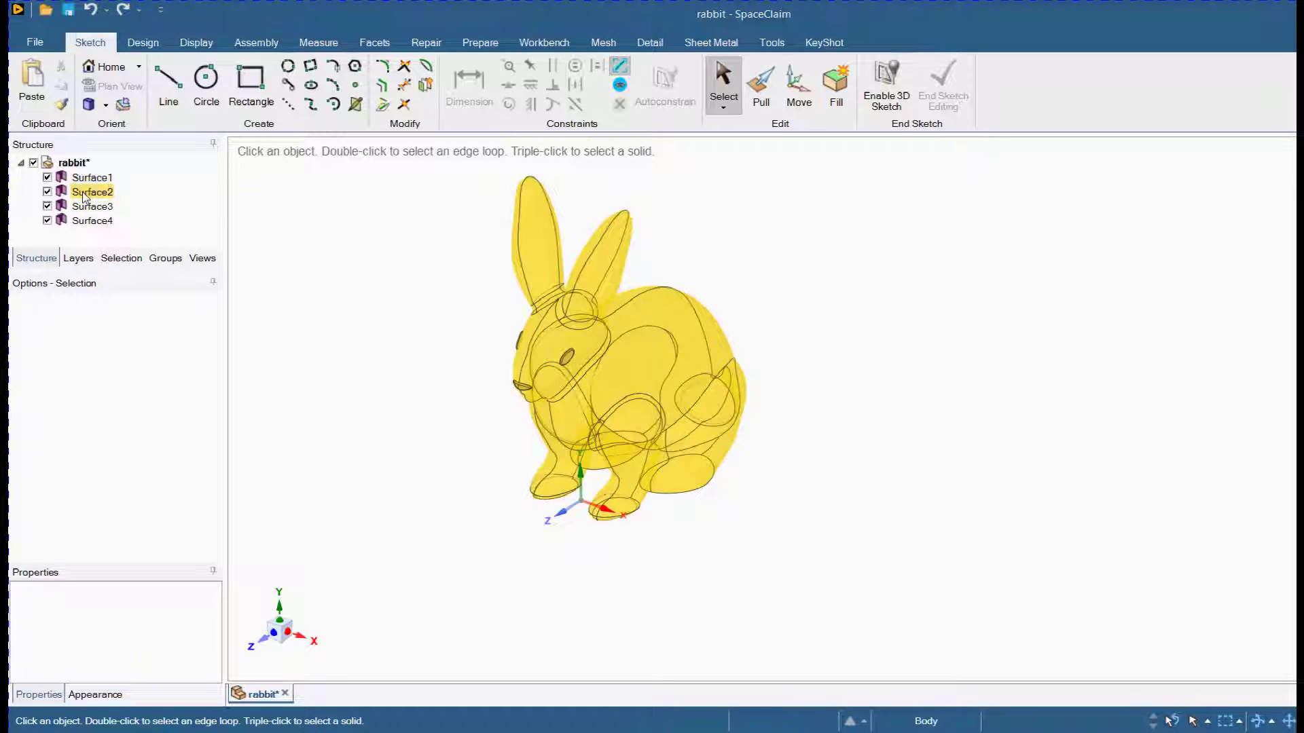
{"action": "left_click", "coordinate": [47, 193]}
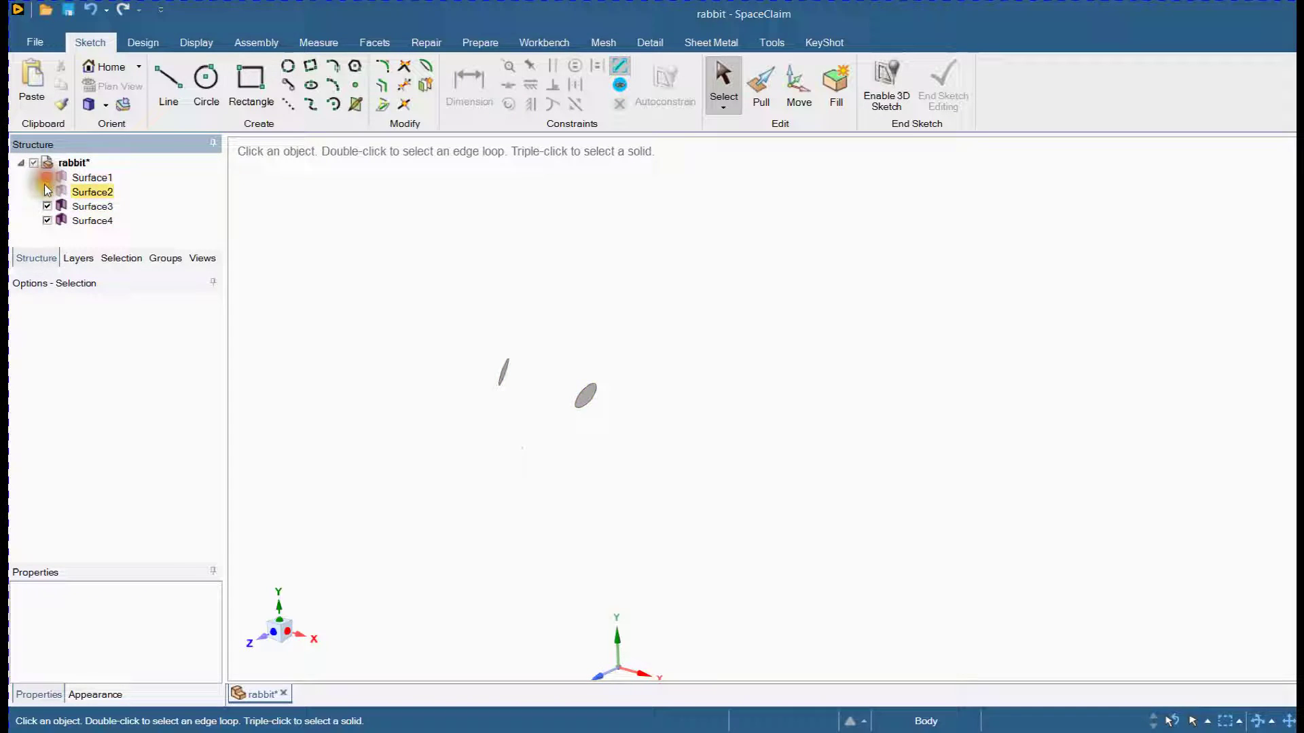
{"action": "left_click", "coordinate": [48, 177]}
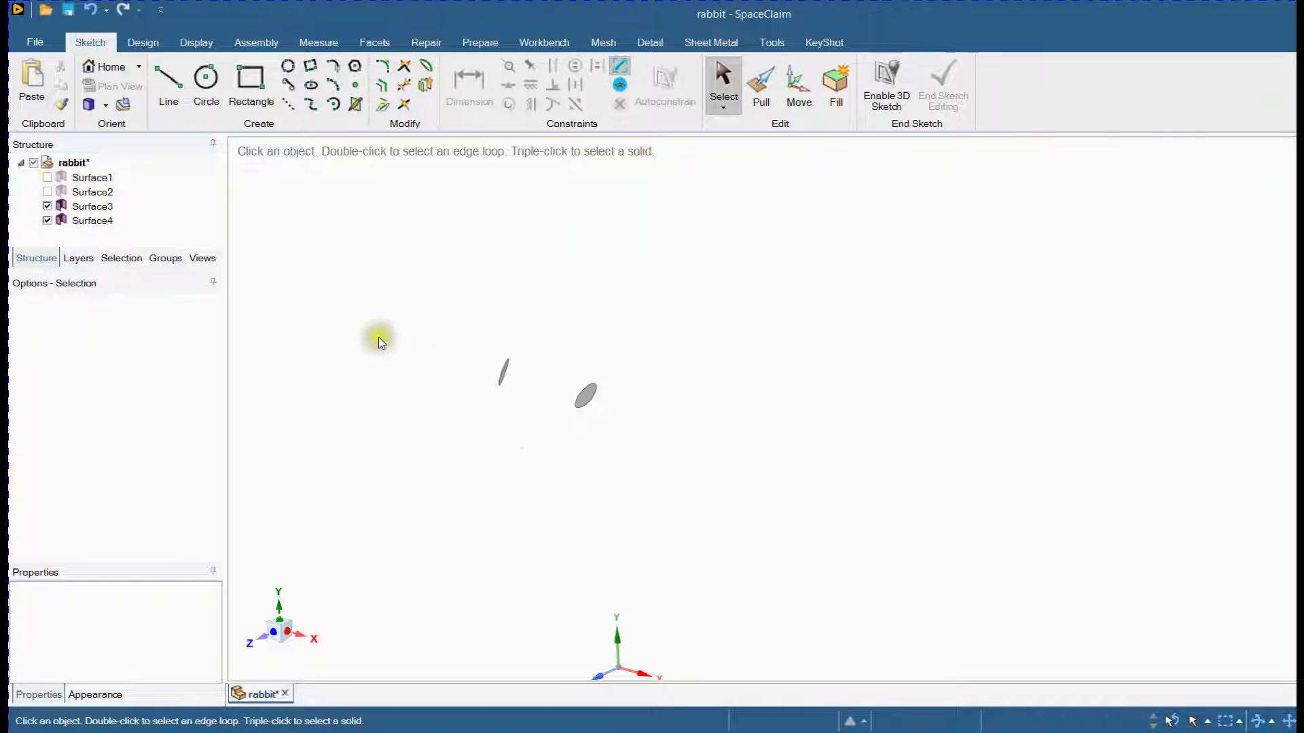
{"action": "right_click", "coordinate": [93, 178]}
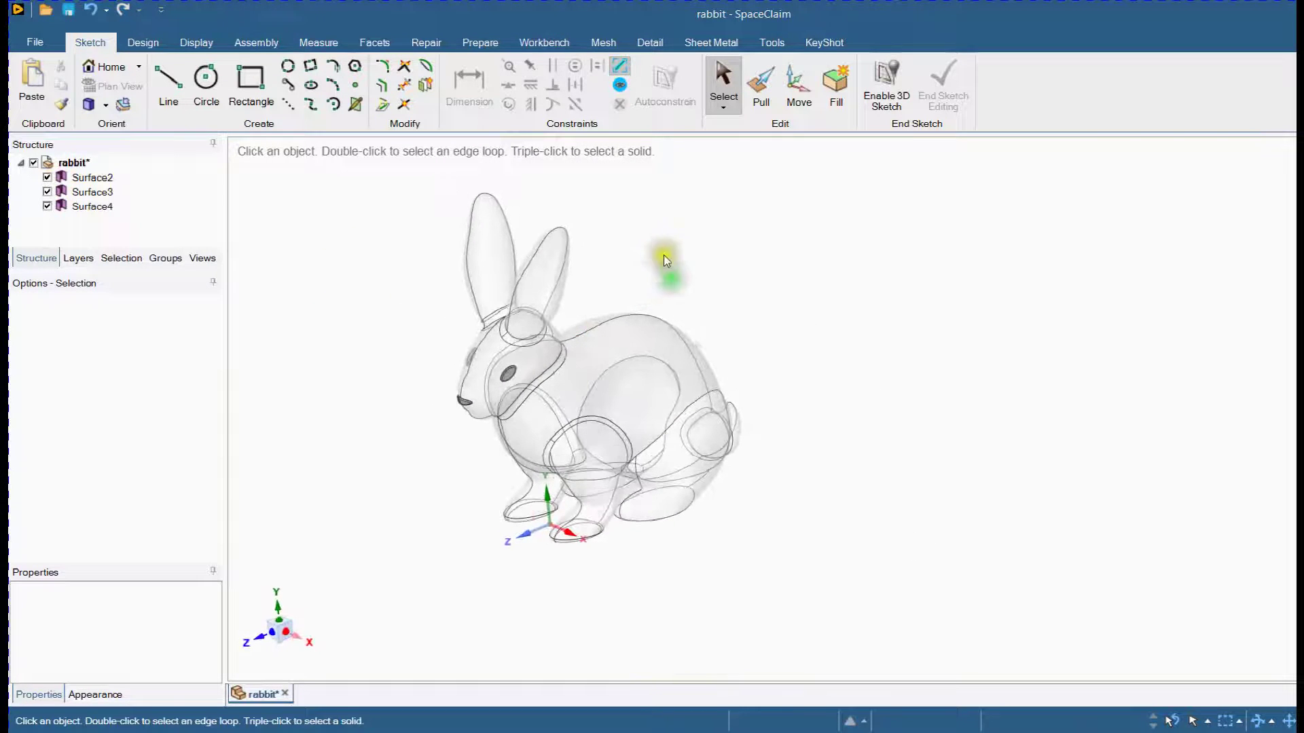
Step: Block-mesh the three surface bodies with Mesh Add/Edit
{"action": "left_click", "coordinate": [602, 42]}
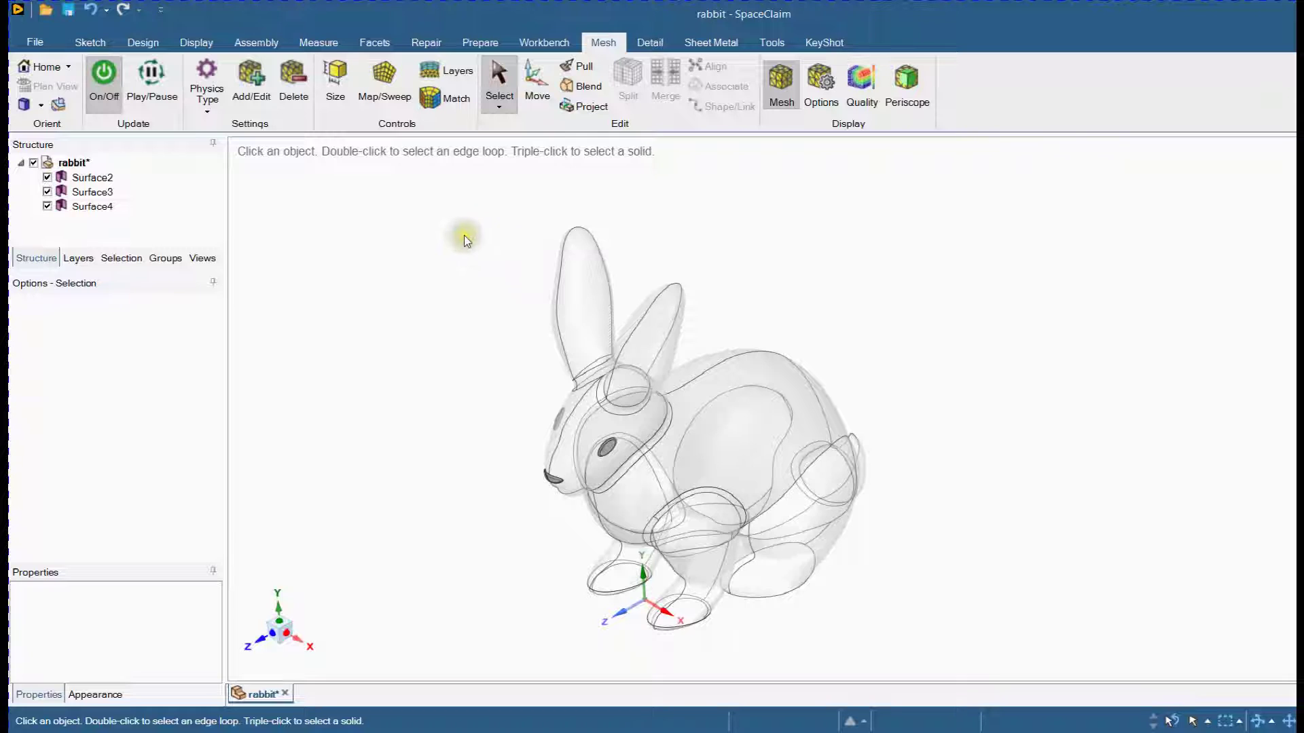
{"action": "left_click", "coordinate": [250, 81]}
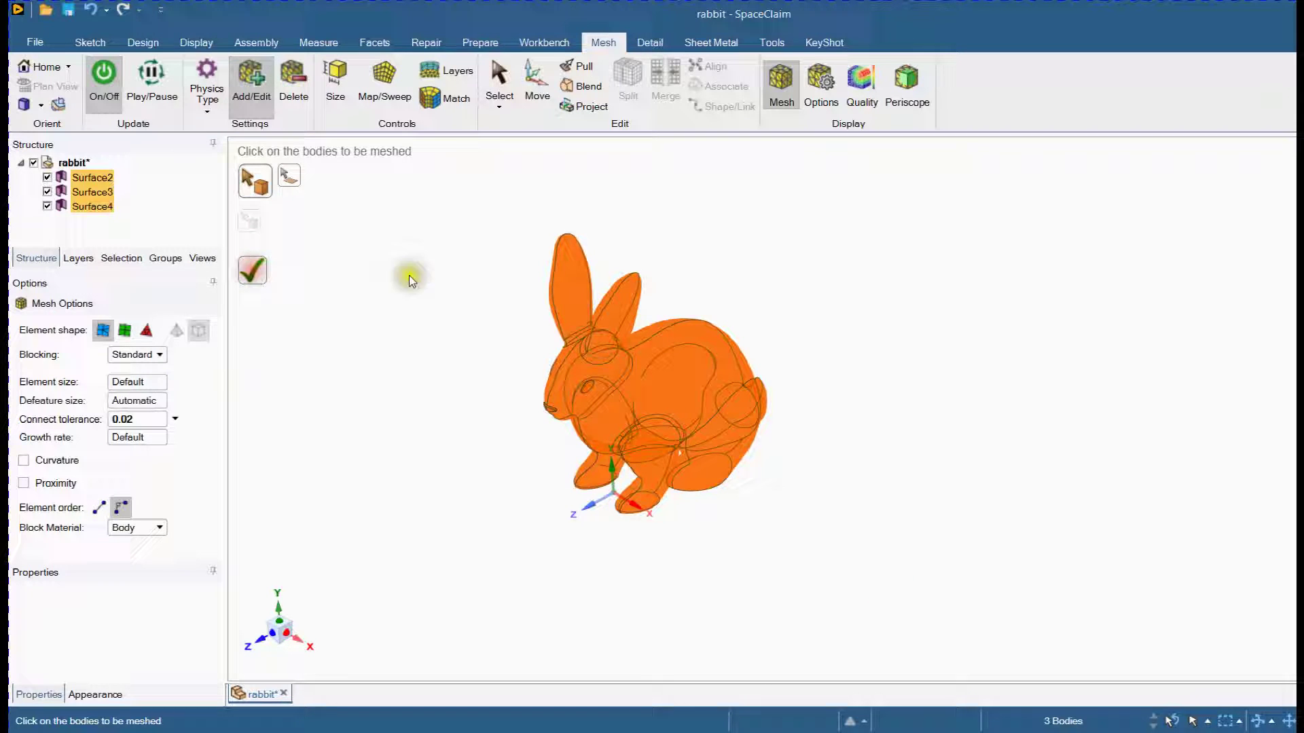
{"action": "left_click", "coordinate": [252, 269]}
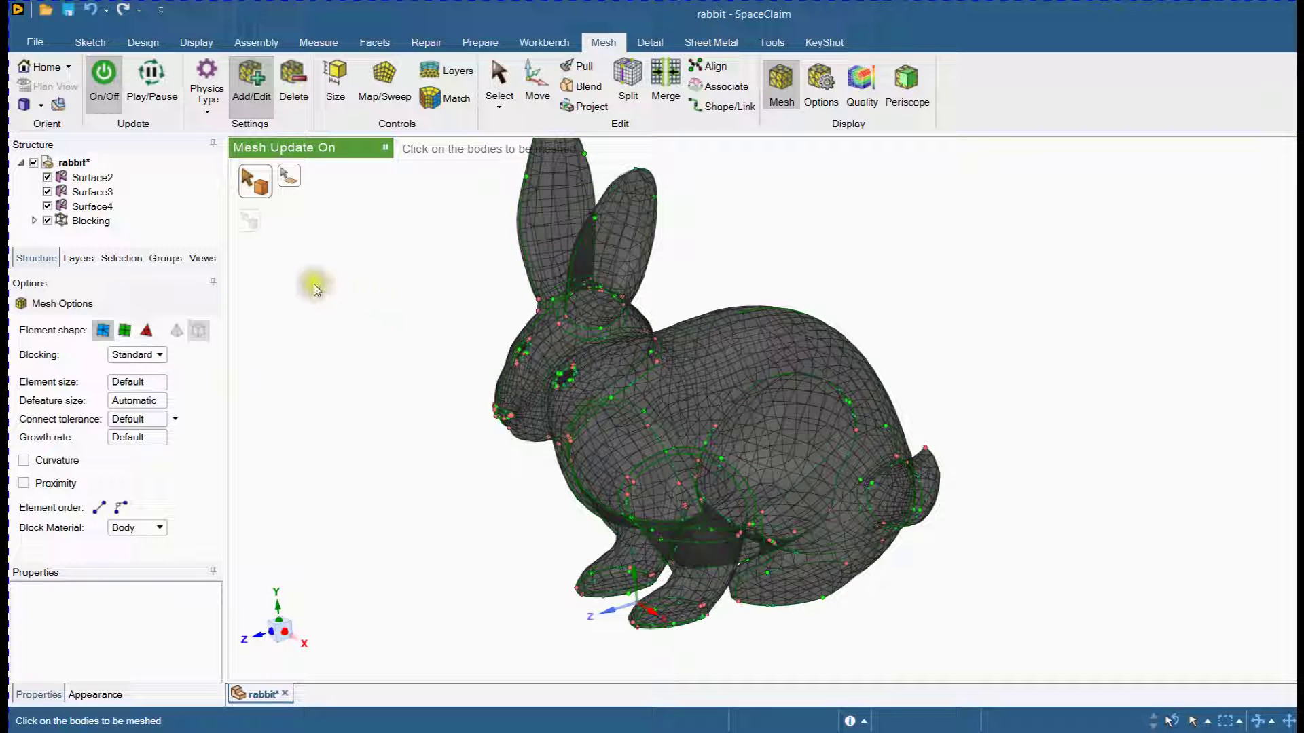
Step: Expand Blocking in the Structure tree and right-click the surface bodies
{"action": "left_click", "coordinate": [123, 220]}
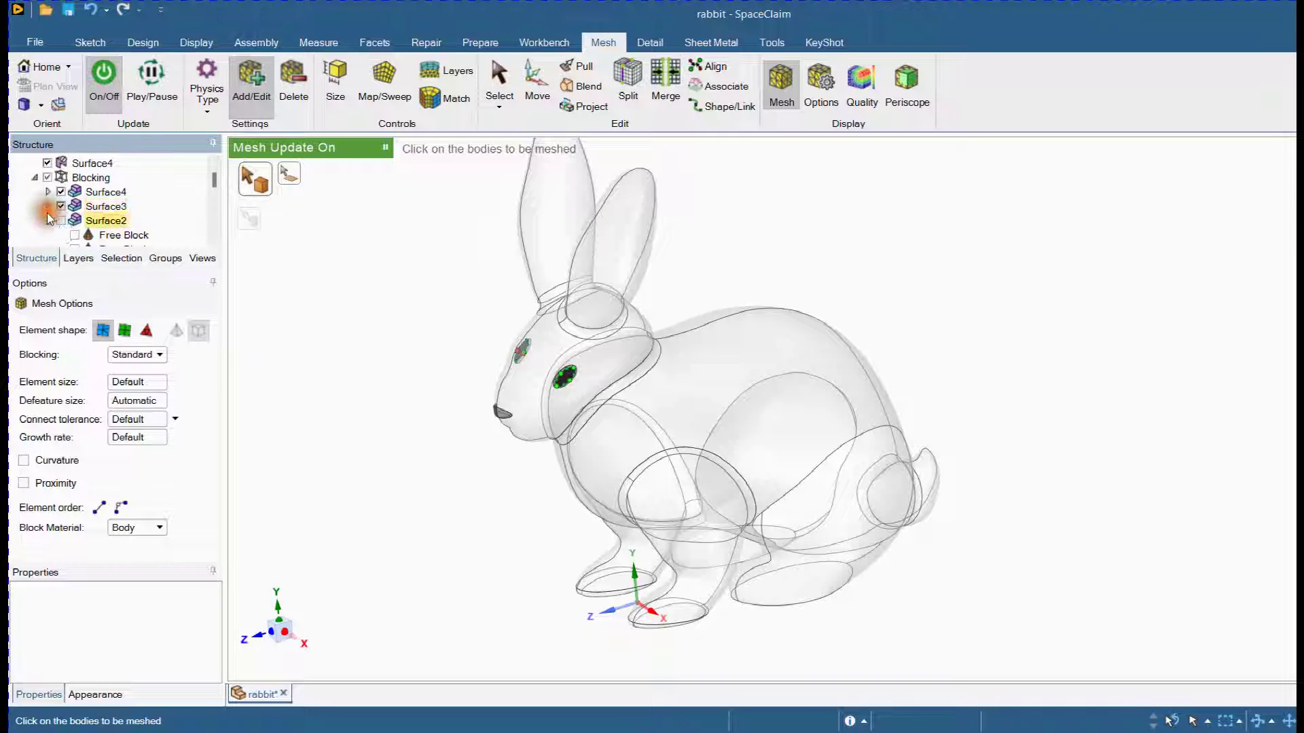
{"action": "right_click", "coordinate": [106, 220]}
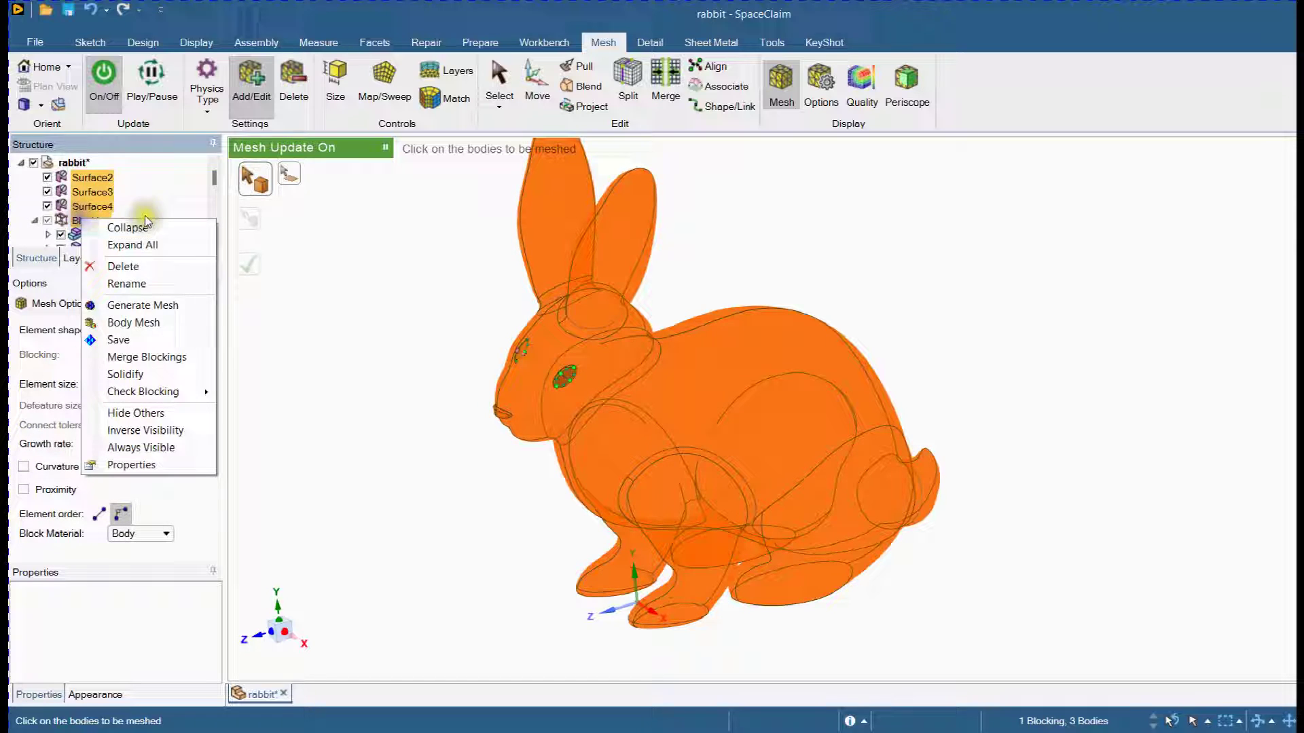
Step: Save the mesh to the Desktop as CGNS file rabbit_0_1707
{"action": "left_click", "coordinate": [118, 340]}
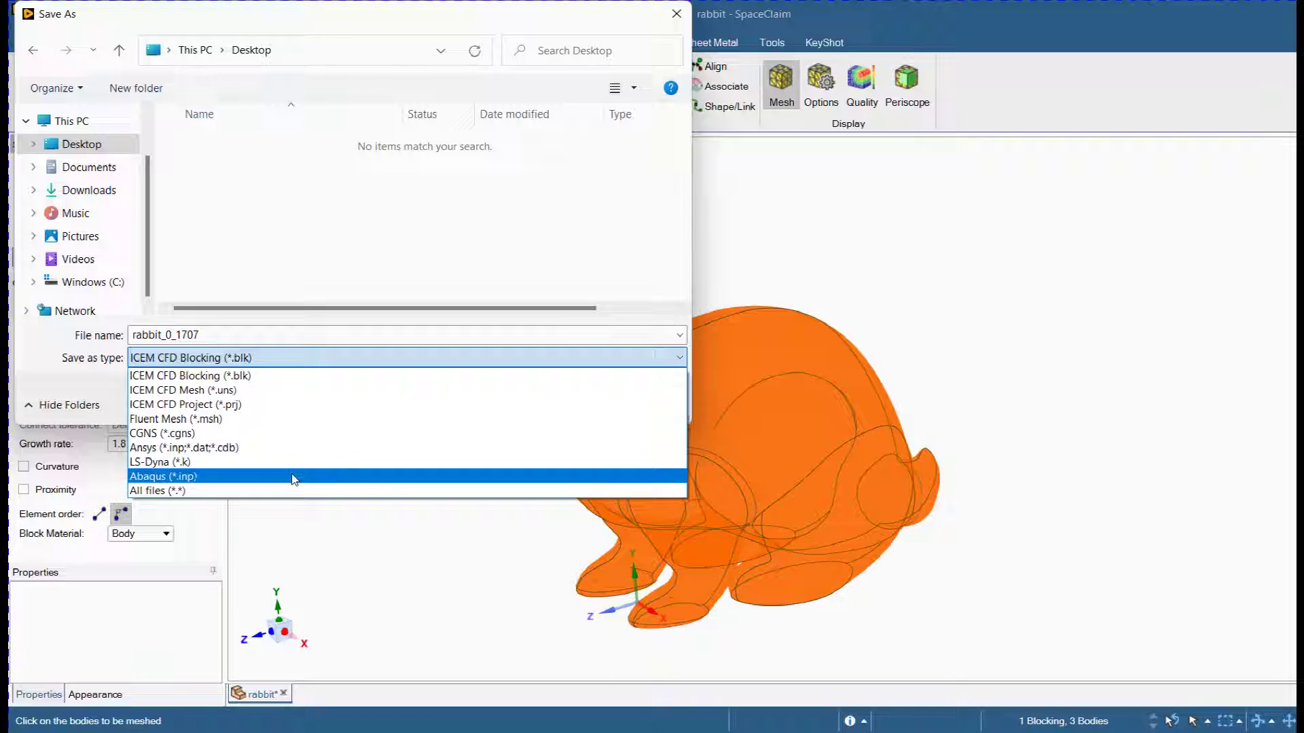
{"action": "mouse_move", "coordinate": [286, 439]}
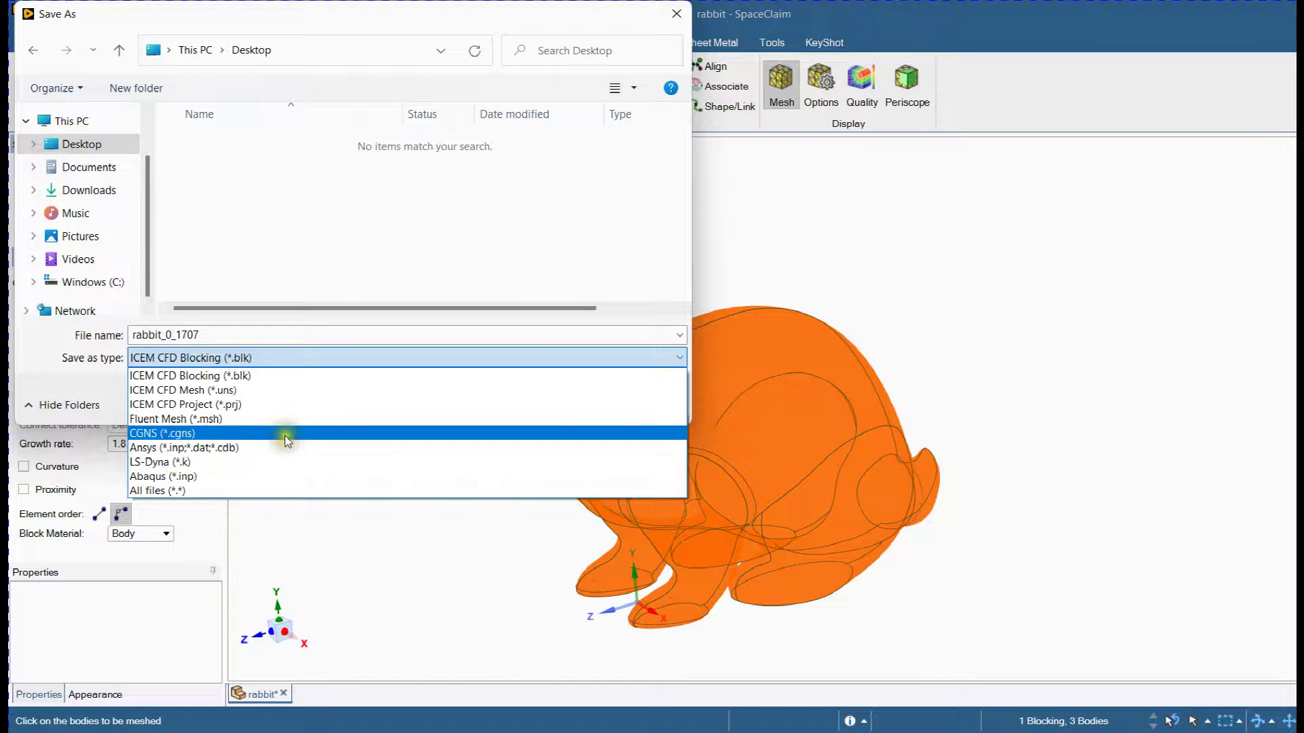
{"action": "left_click", "coordinate": [162, 433]}
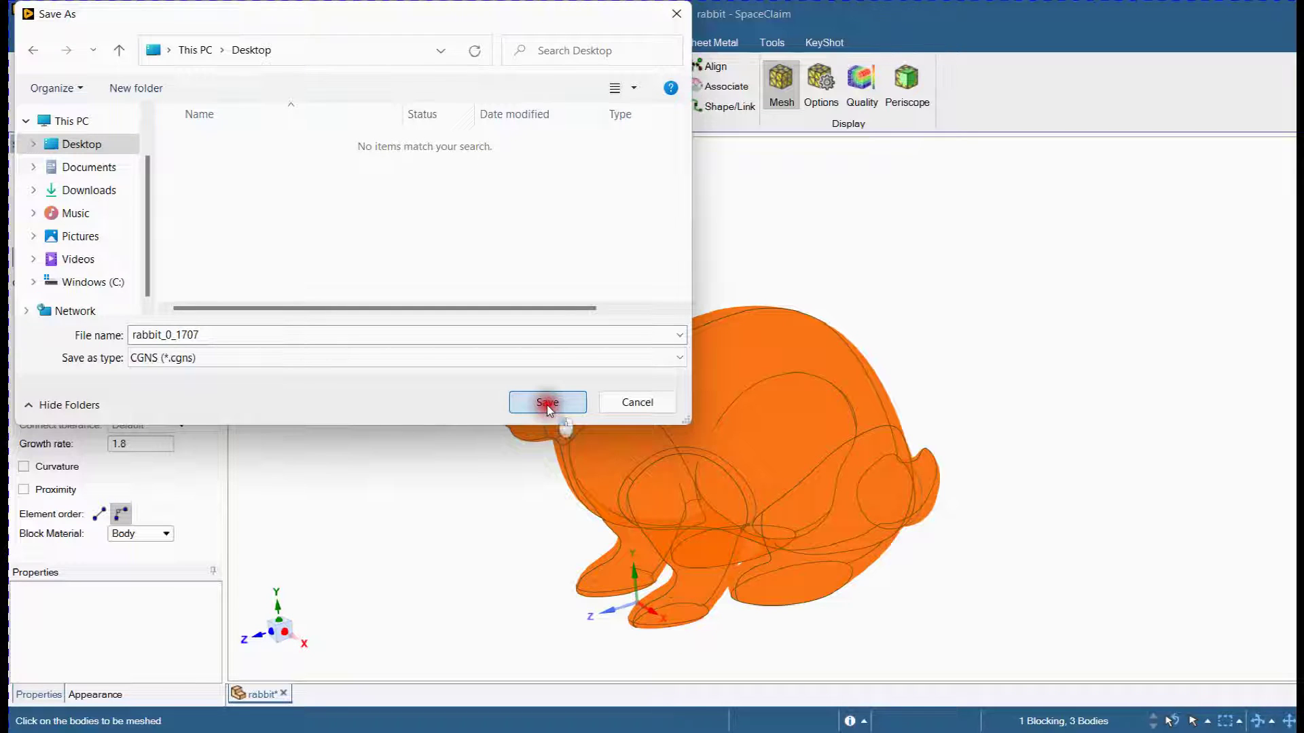
{"action": "left_click", "coordinate": [547, 403]}
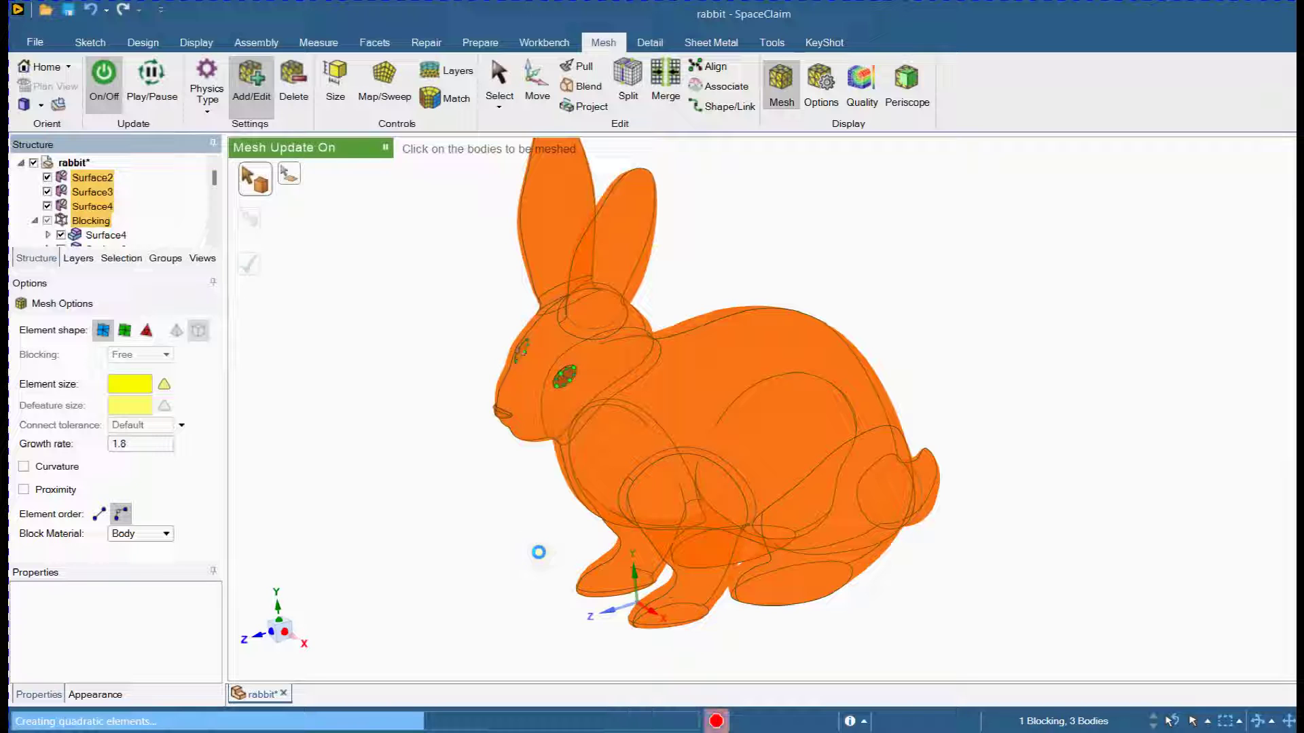
{"action": "left_click", "coordinate": [140, 383]}
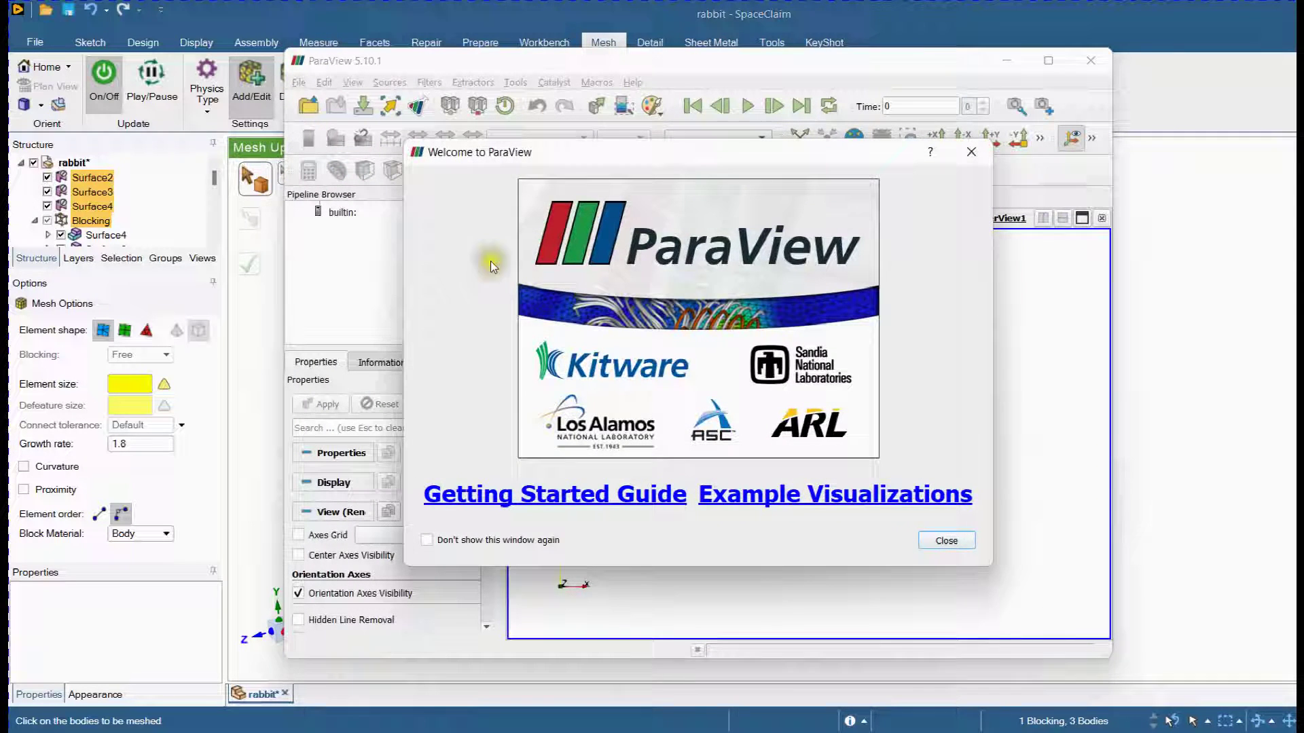
Step: Close ParaView's welcome screen and load rabbit_0_1707.cgns with the CGNS Series Reader
{"action": "left_click", "coordinate": [945, 540]}
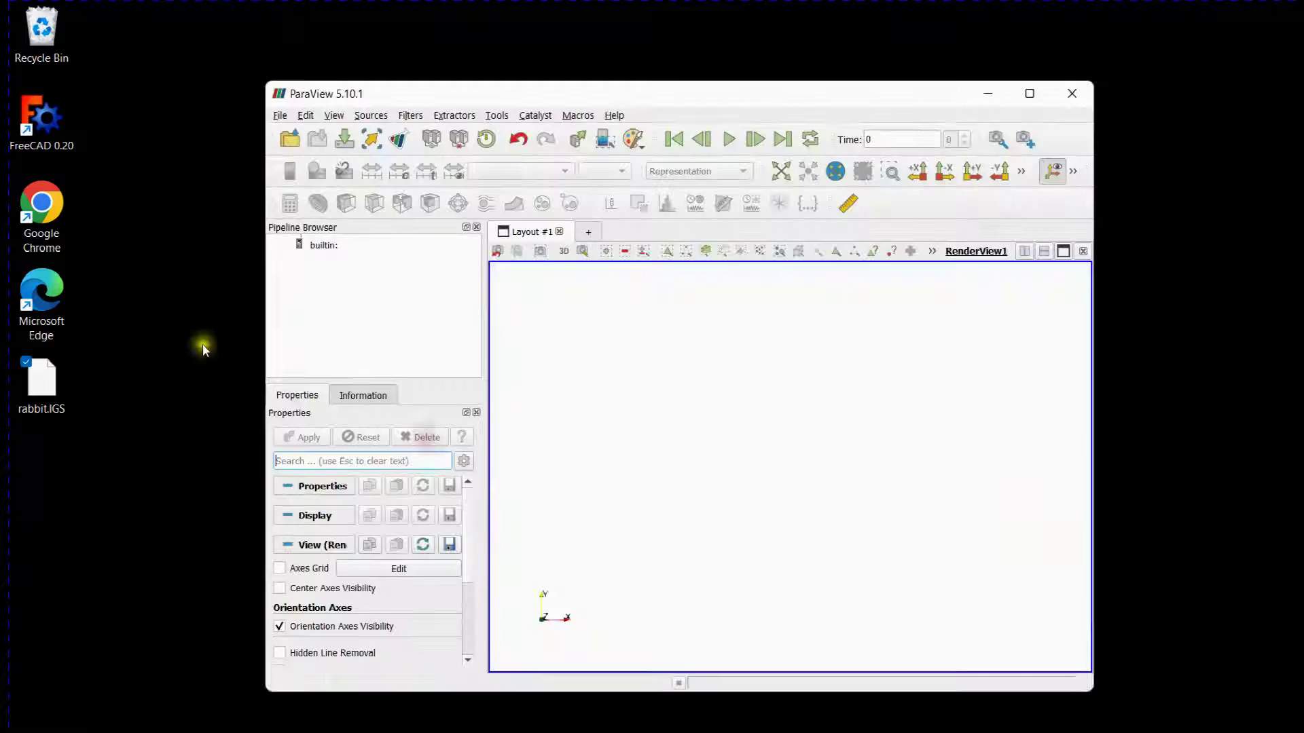
{"action": "mouse_move", "coordinate": [46, 466]}
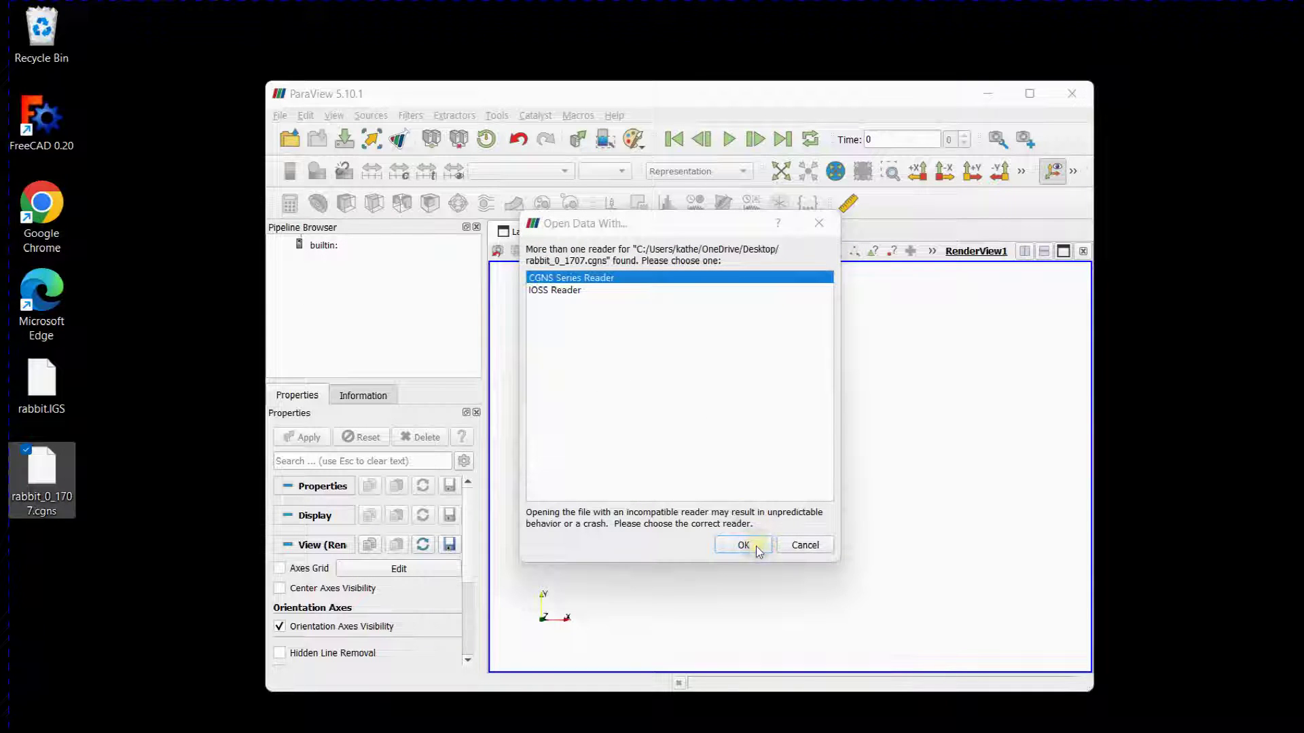
{"action": "left_click", "coordinate": [742, 544]}
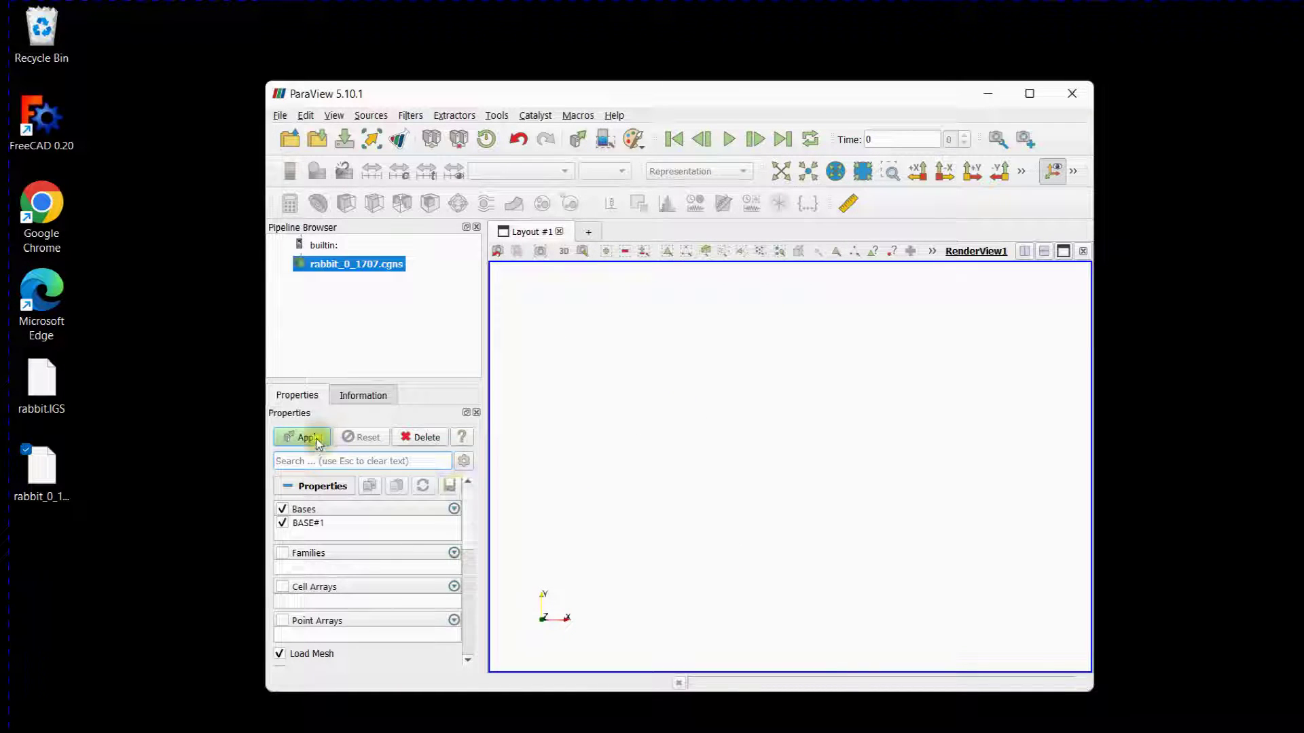
{"action": "scroll", "scroll_direction": "down", "scroll_amount": 3}
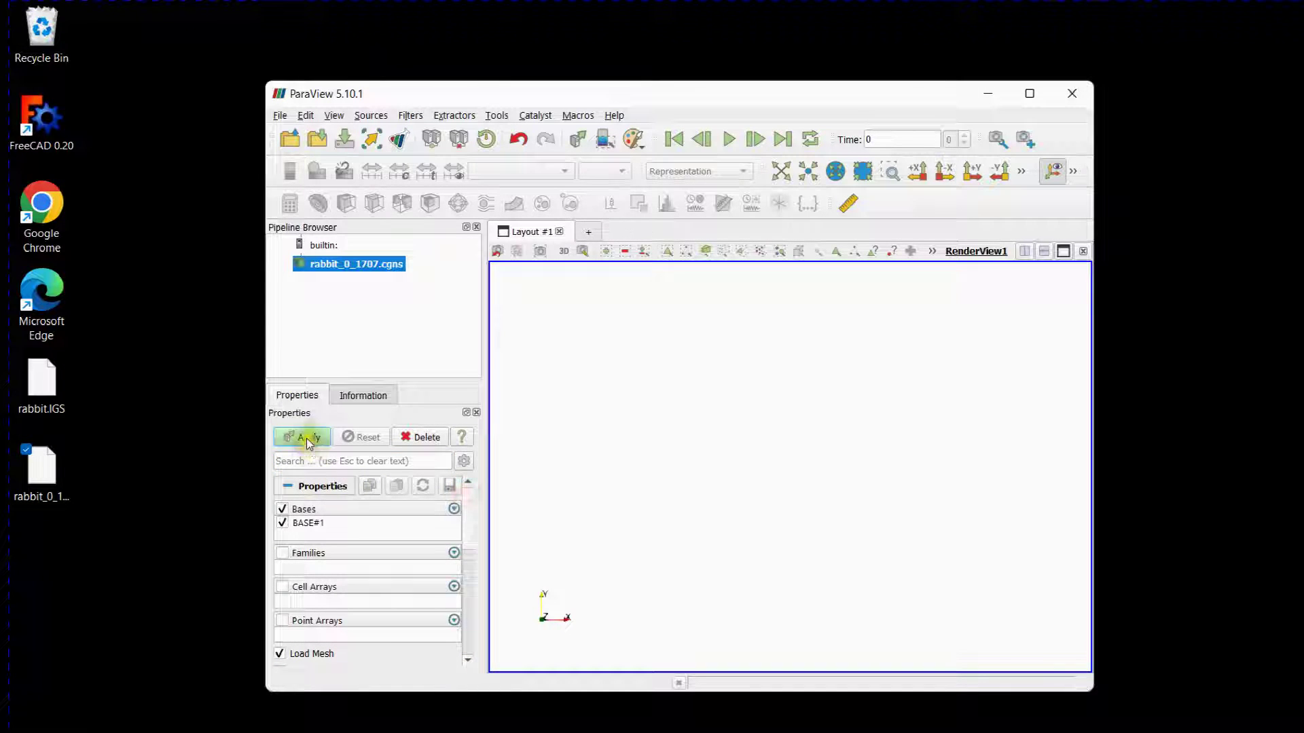
Step: Apply the rabbit data and set Representation to Surface With Edges
{"action": "left_click", "coordinate": [302, 436]}
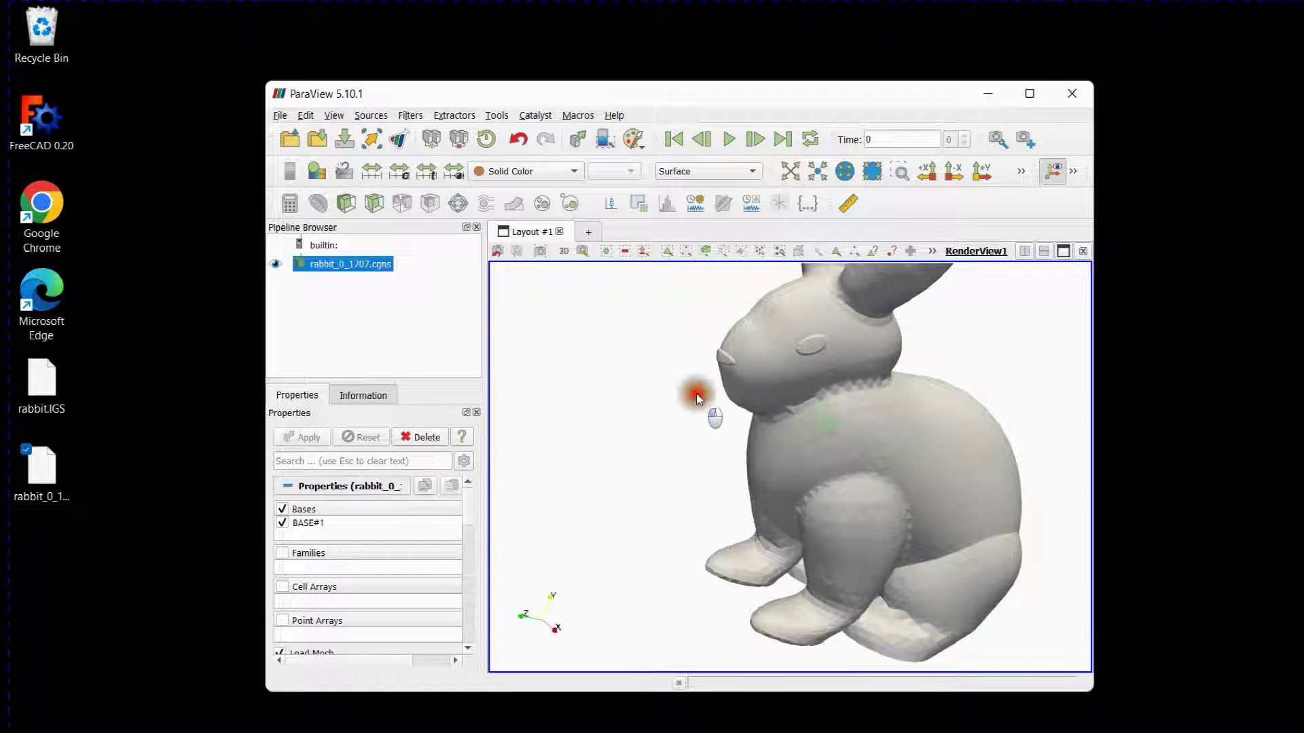
{"action": "left_click_drag", "start_coordinate": [696, 395], "coordinate": [711, 487]}
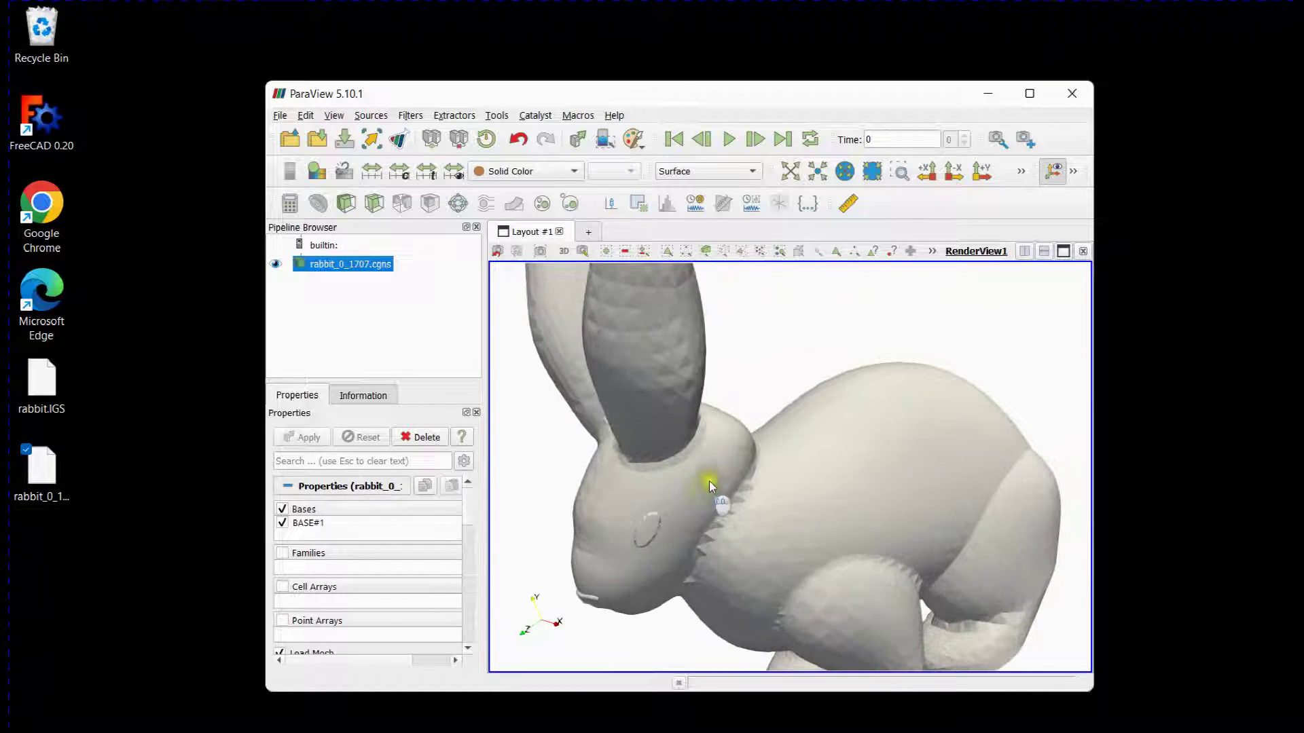
{"action": "left_click", "coordinate": [526, 171]}
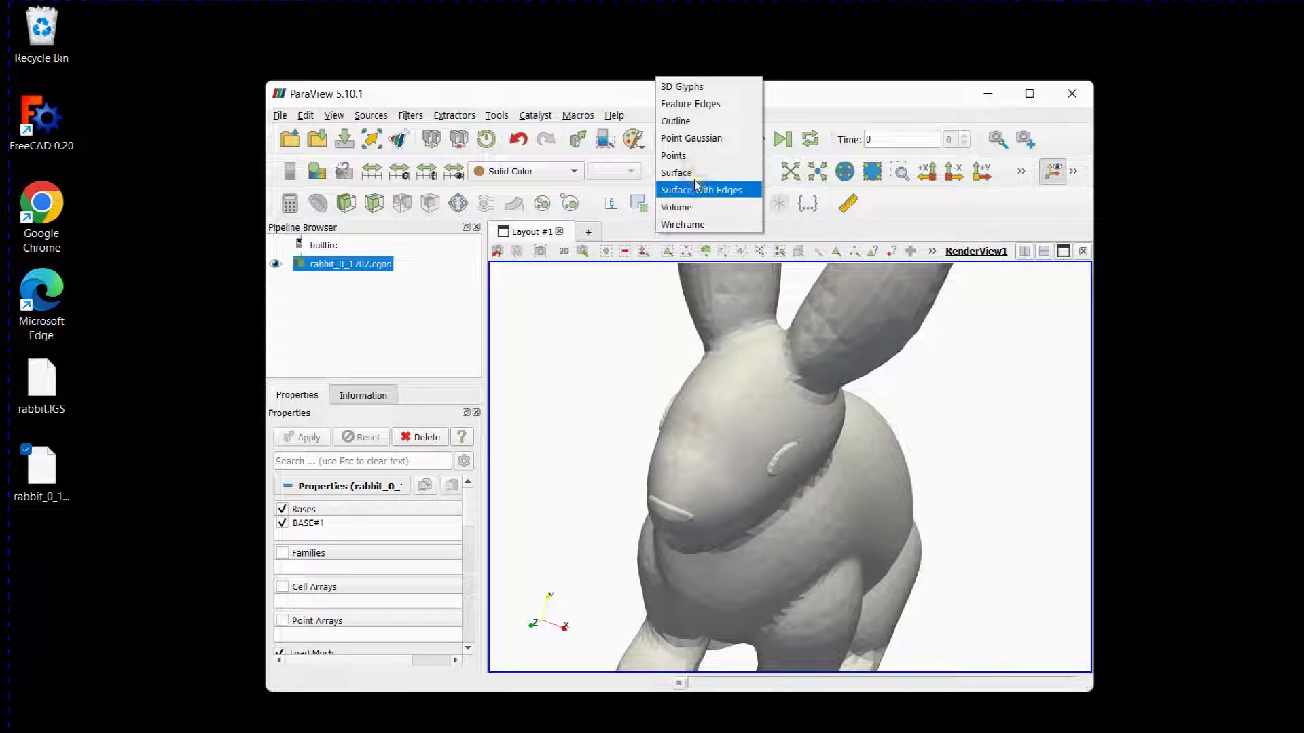
{"action": "left_click", "coordinate": [700, 190]}
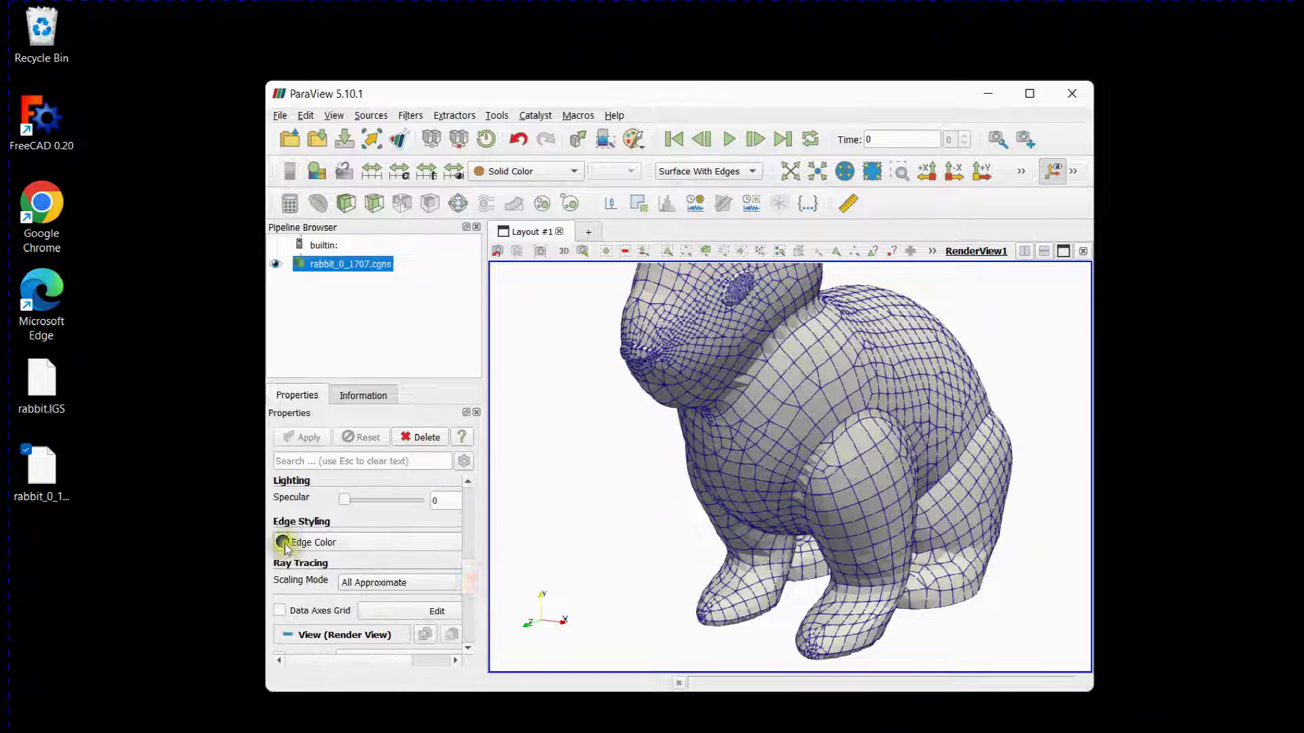
Step: Set the edge colour to black and start editing the surface's solid colour
{"action": "left_click", "coordinate": [282, 542]}
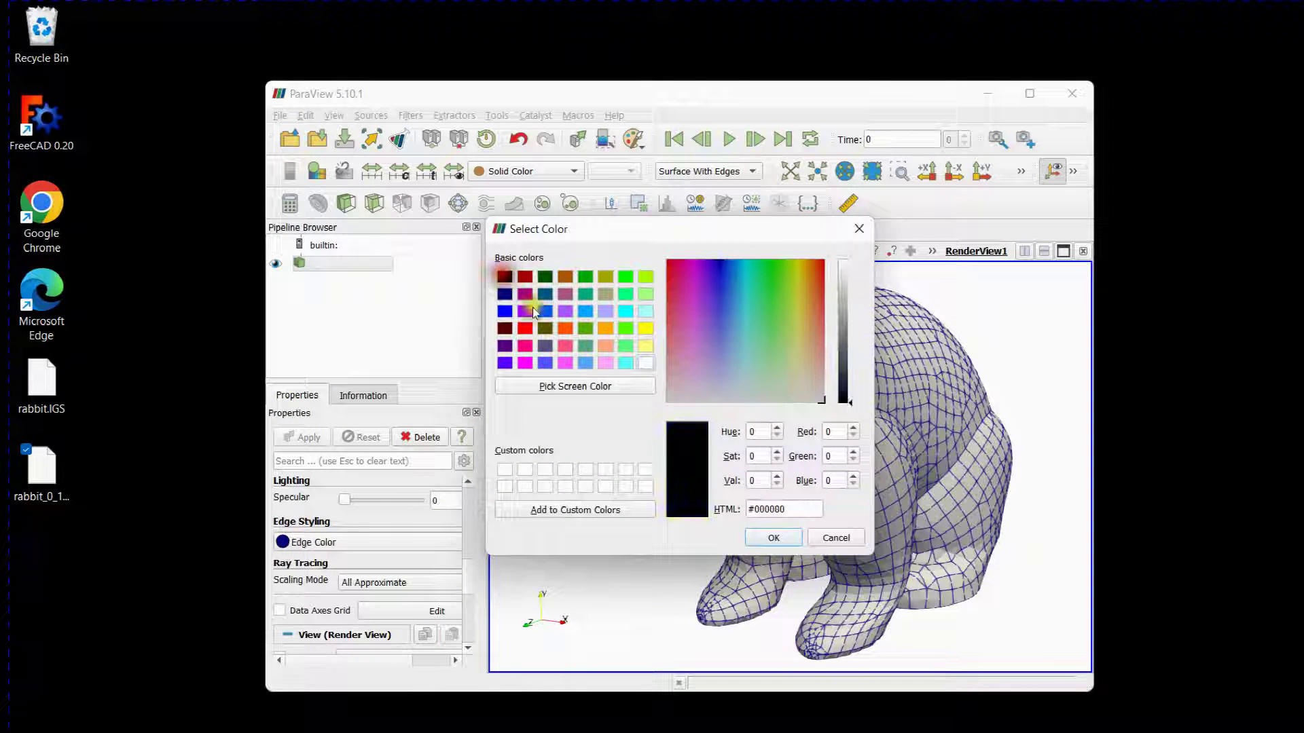
{"action": "left_click", "coordinate": [834, 537]}
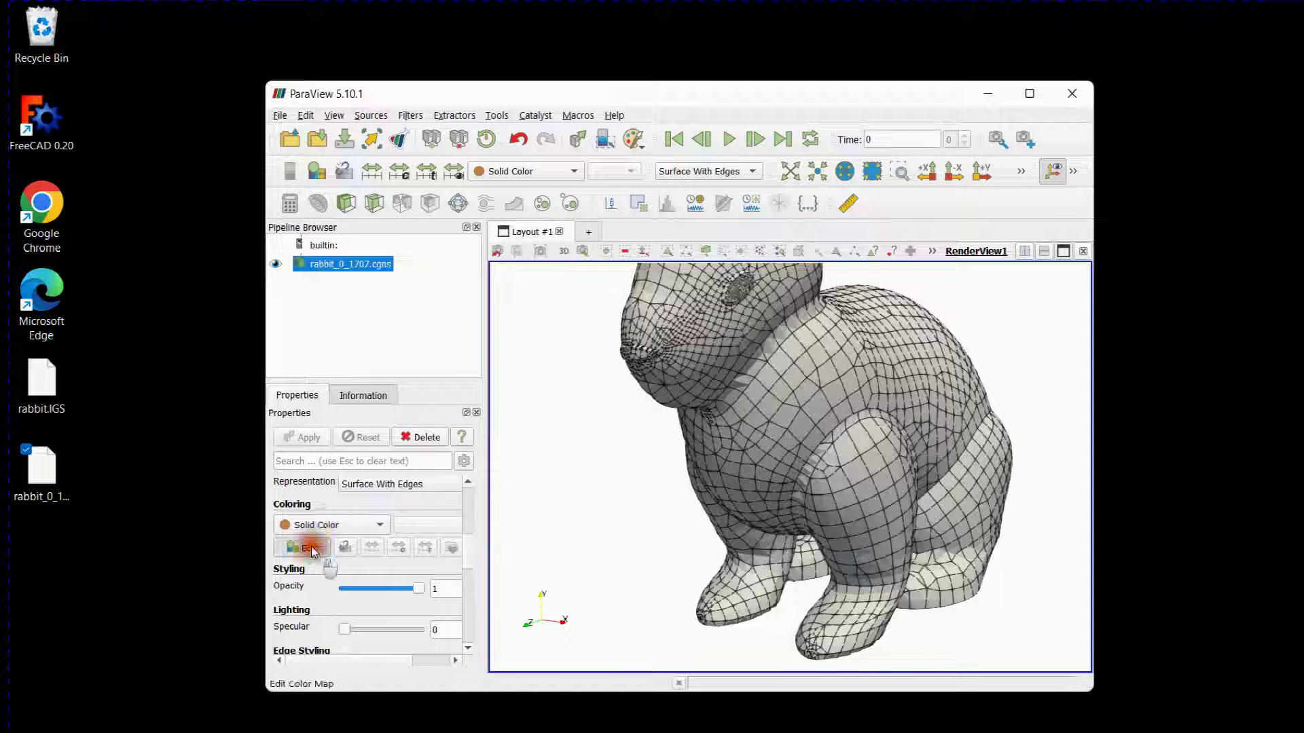
{"action": "left_click", "coordinate": [302, 547]}
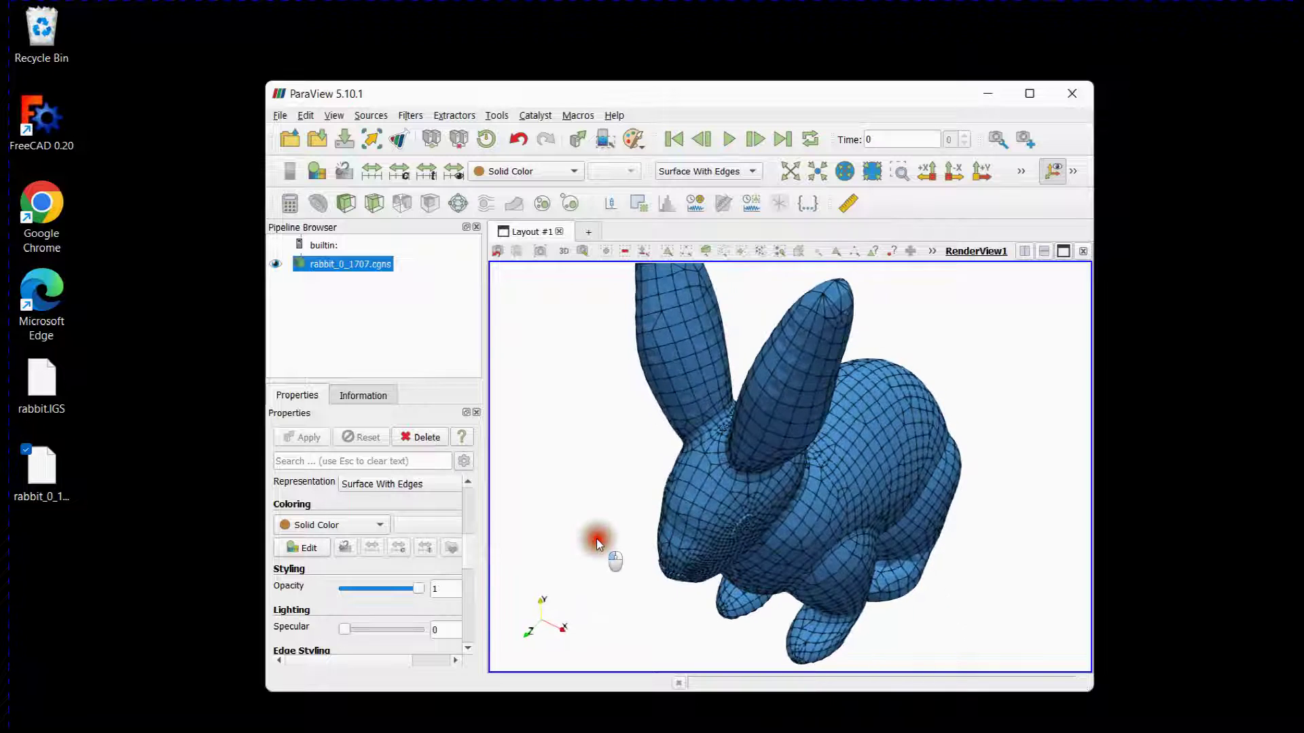
{"action": "left_click_drag", "start_coordinate": [599, 540], "coordinate": [582, 499]}
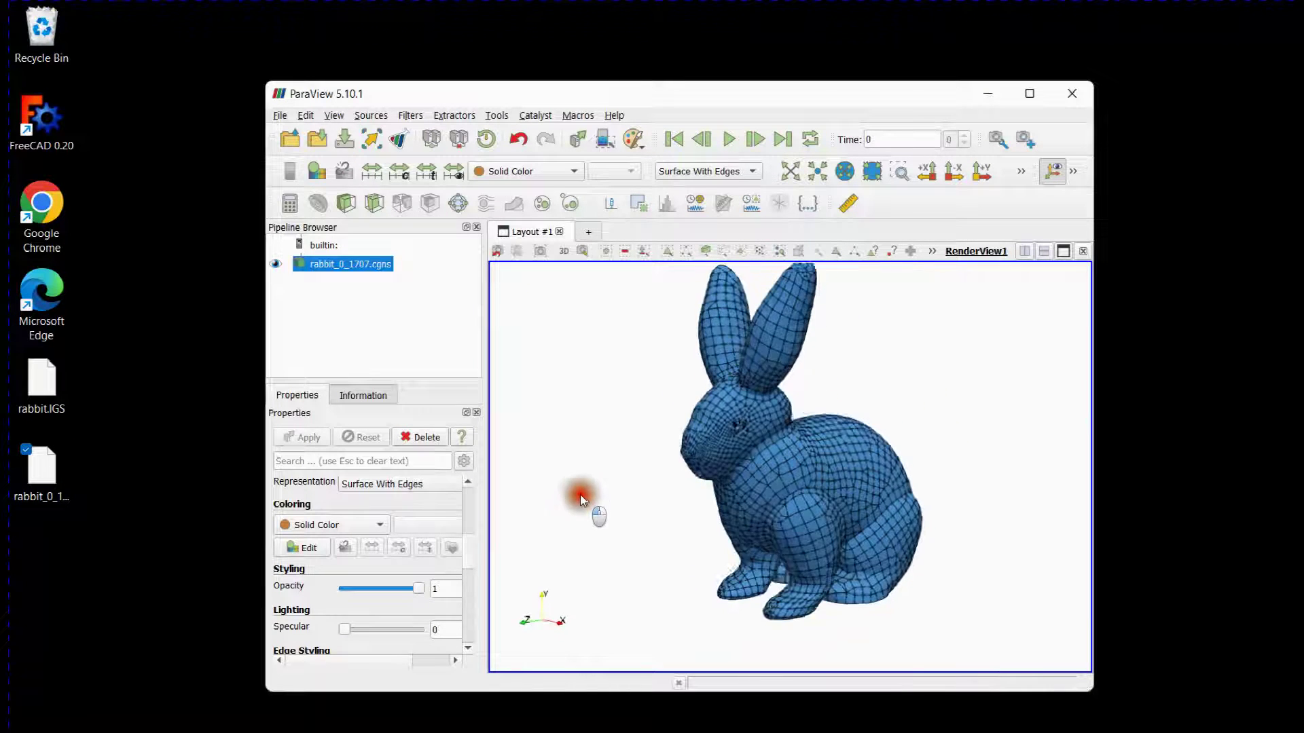
{"action": "left_click_drag", "start_coordinate": [582, 499], "coordinate": [644, 403]}
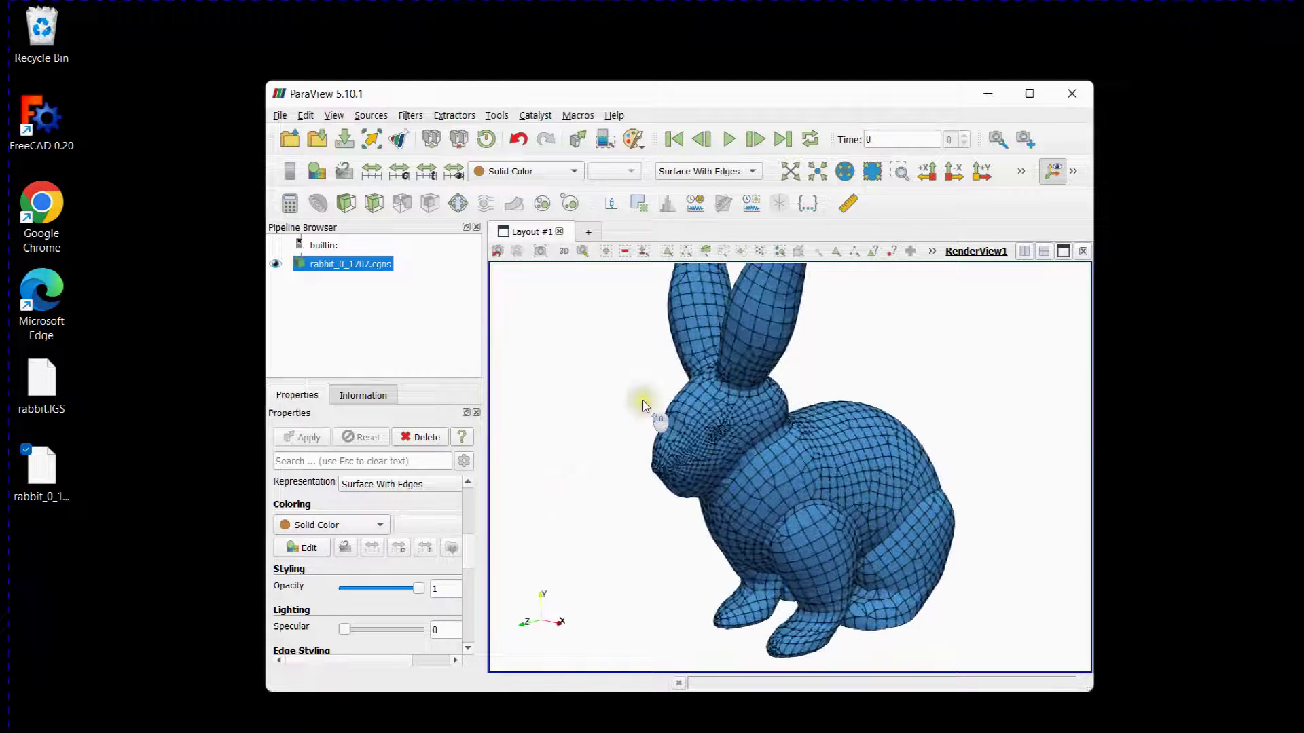
{"action": "left_click_drag", "start_coordinate": [647, 404], "coordinate": [632, 434]}
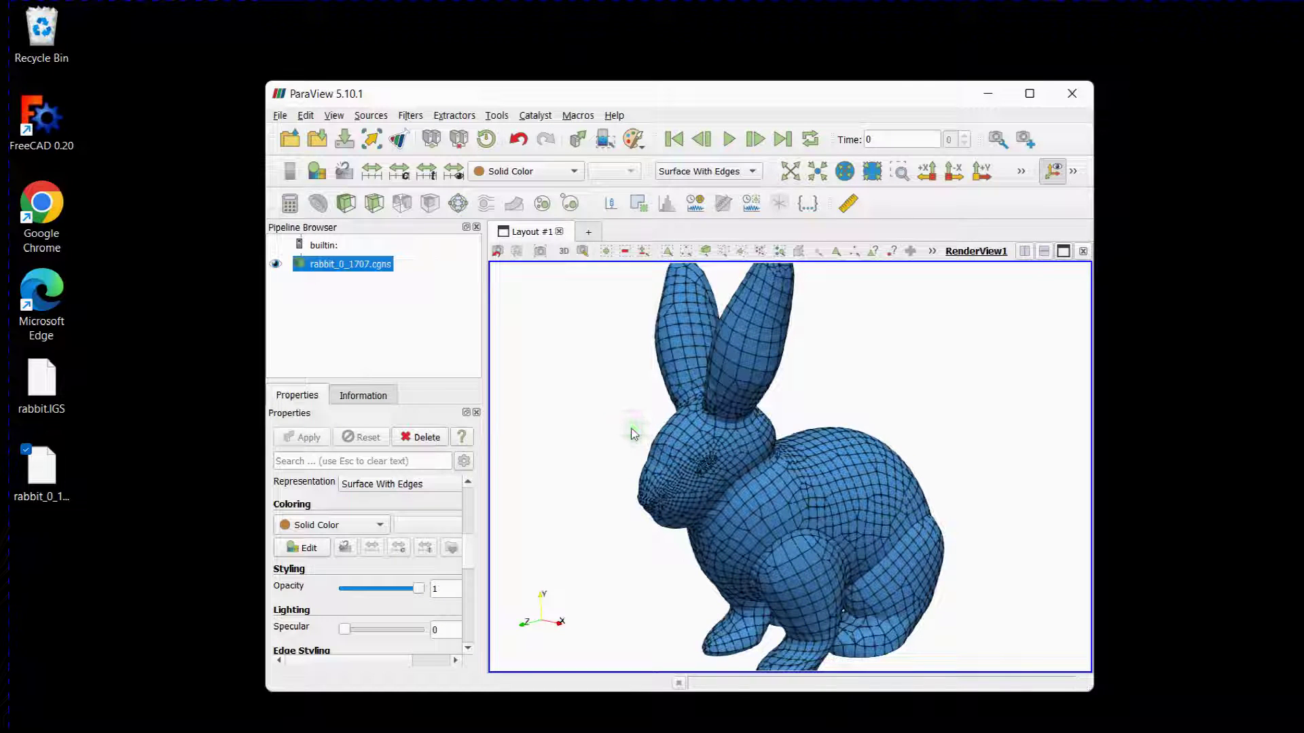